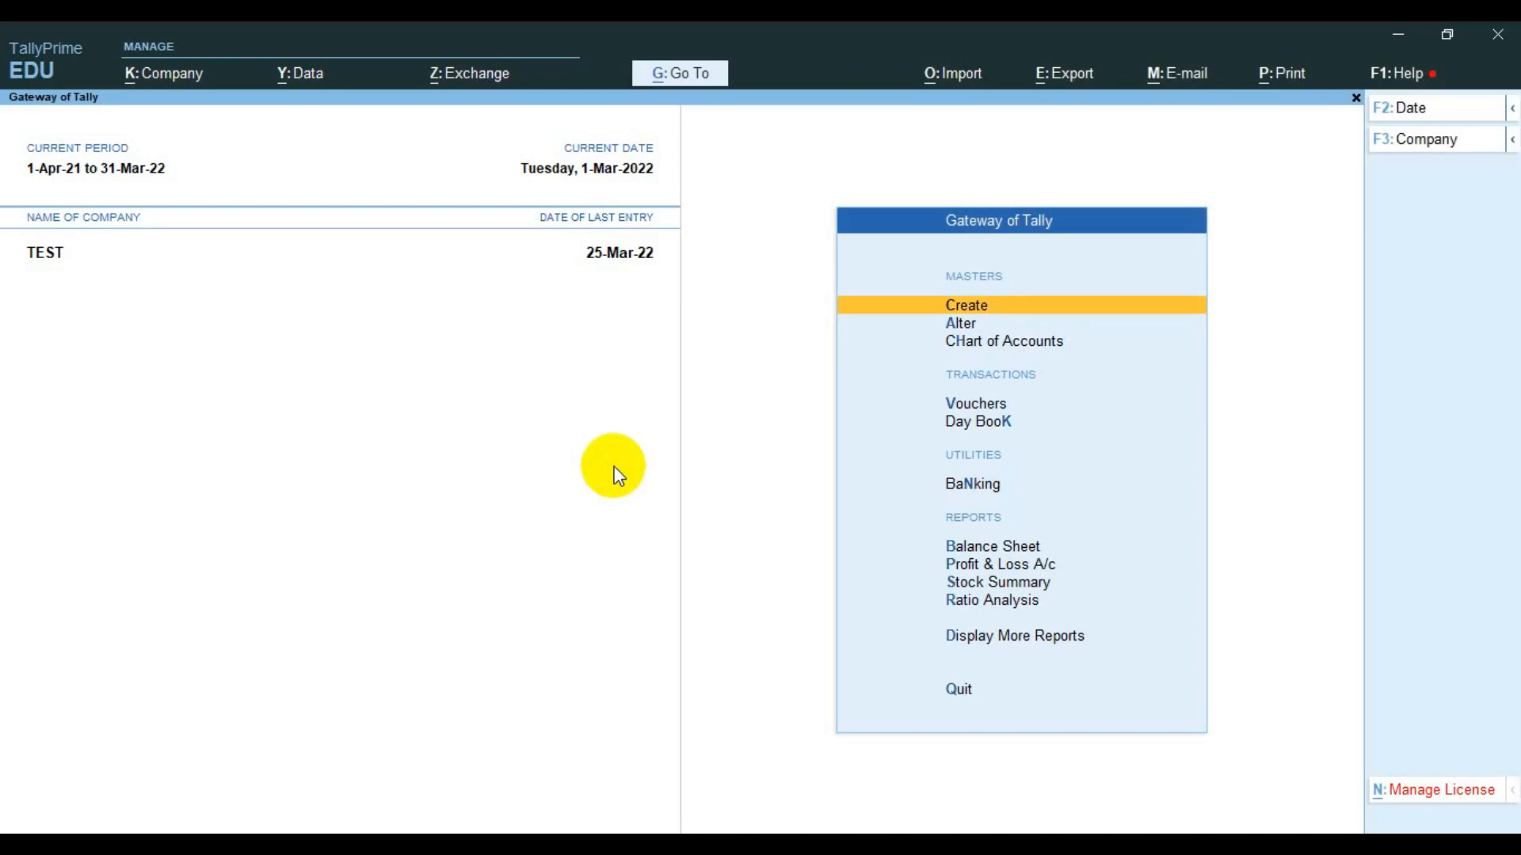
mouse_move(663, 473)
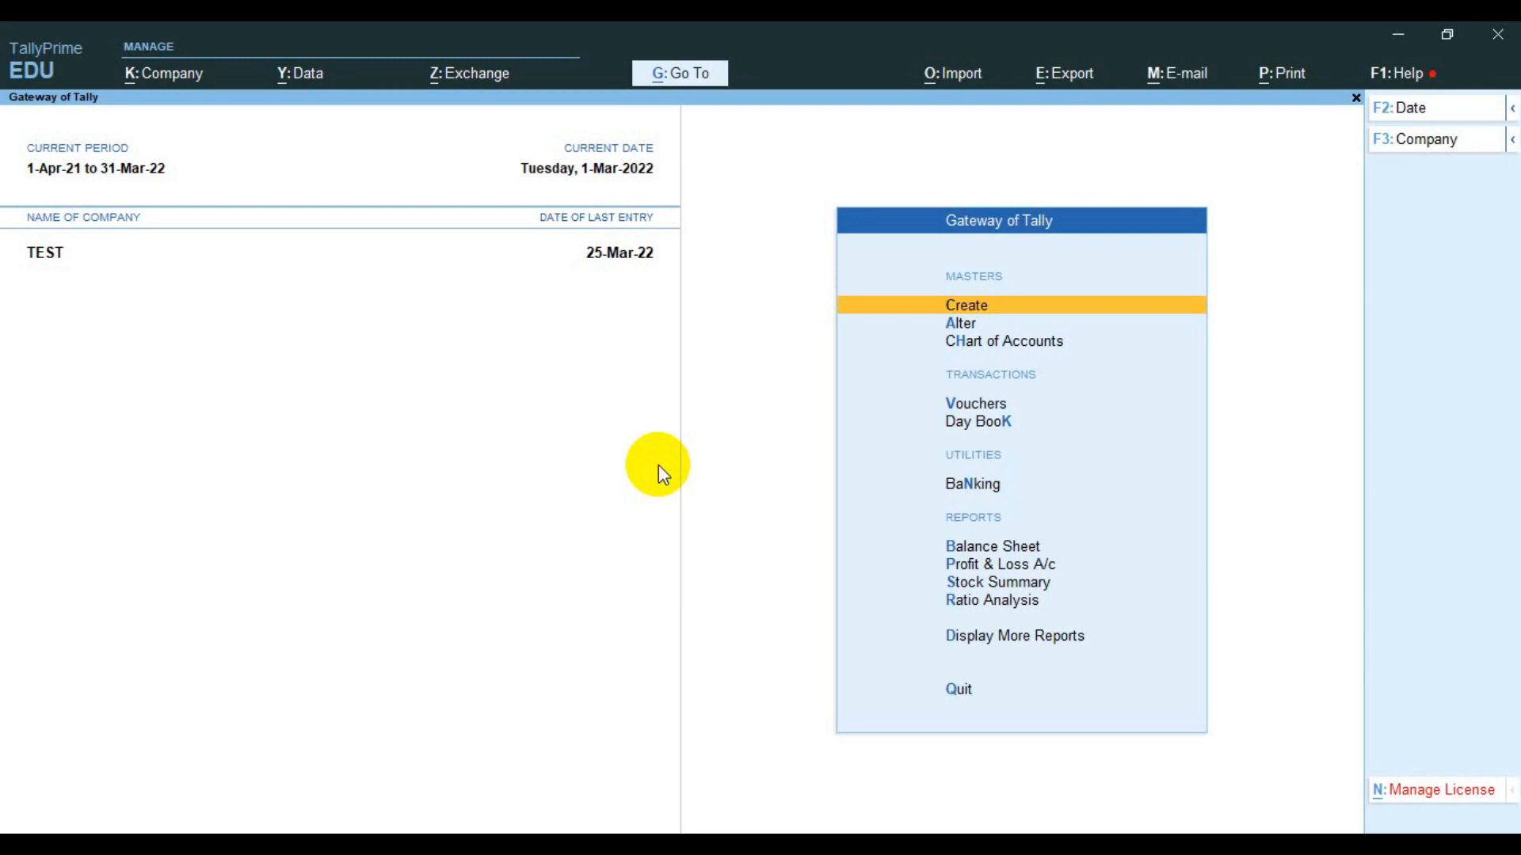
Open TDLs & Add-Ons from Help to reach TDL Management for company TEST.
left_click(679, 73)
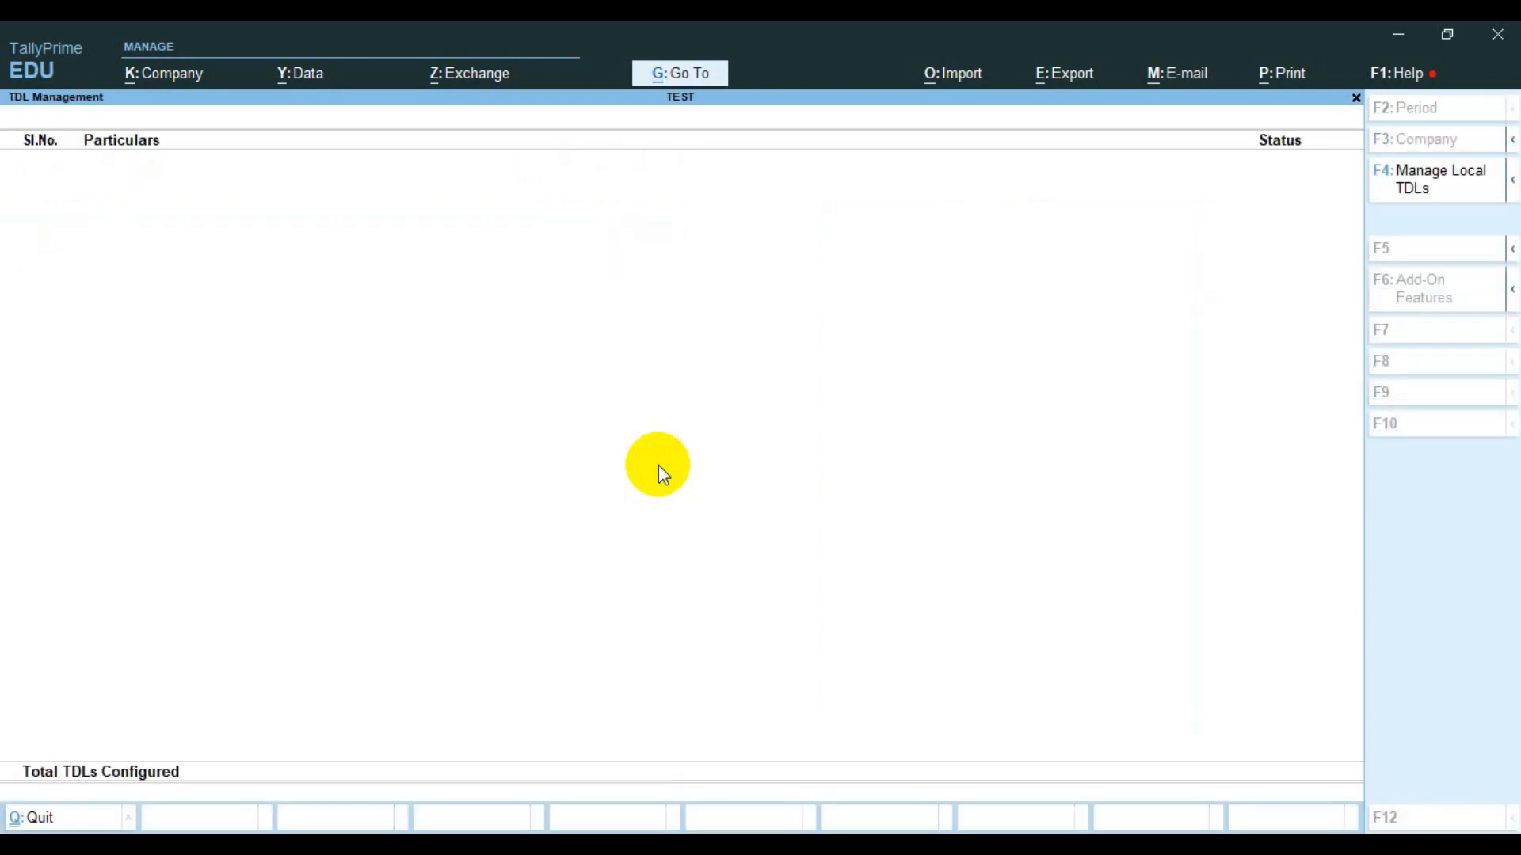
mouse_move(1407, 179)
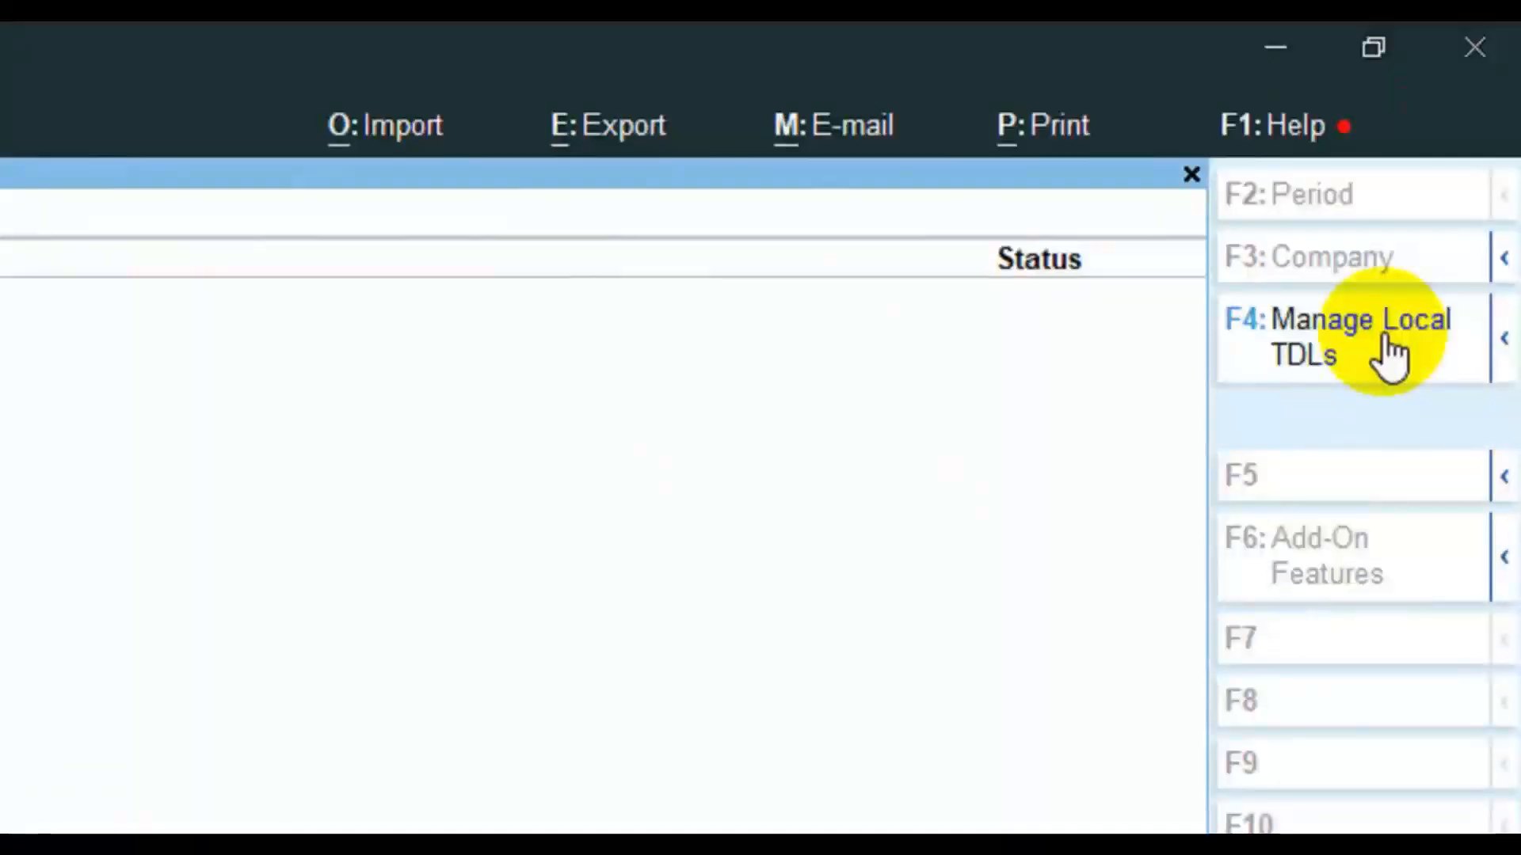
Load the local TDL MULTI PRINT.txt from the Desktop, filtering the list with 'mu'.
left_click(1358, 337)
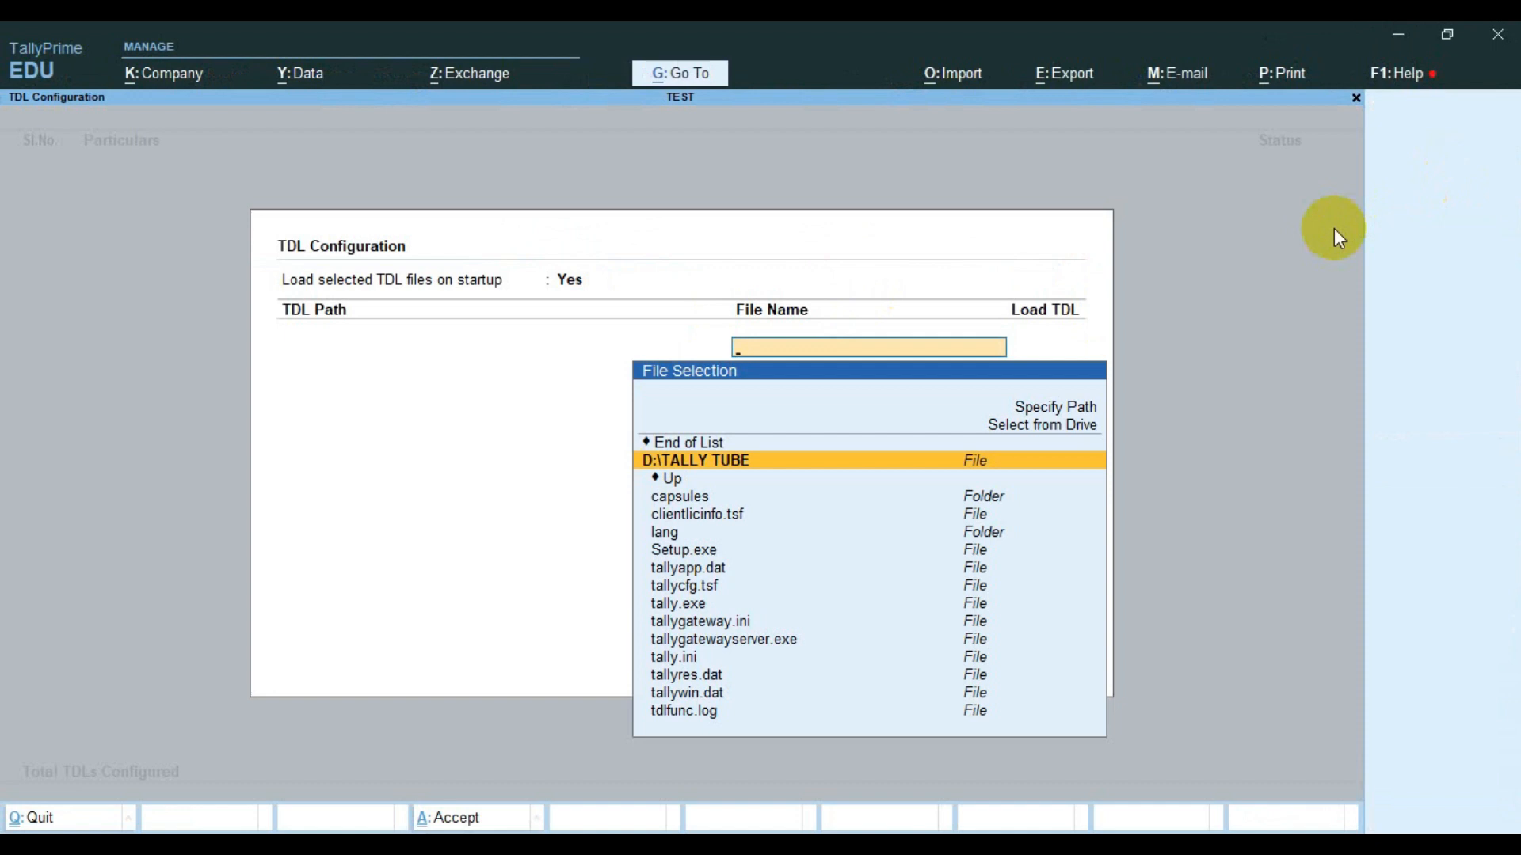
left_click(1044, 423)
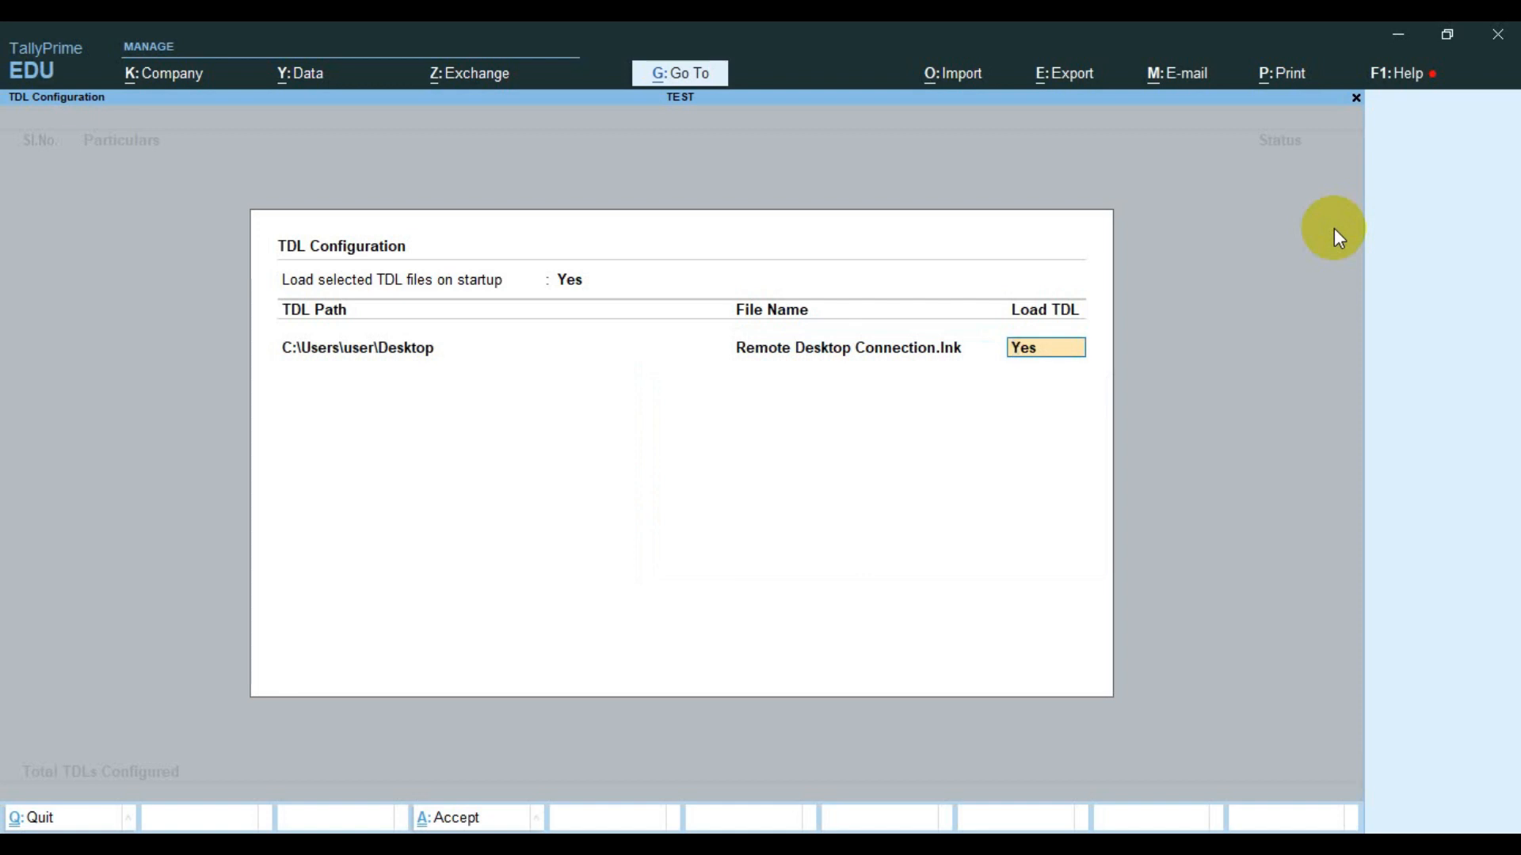
left_click(847, 347)
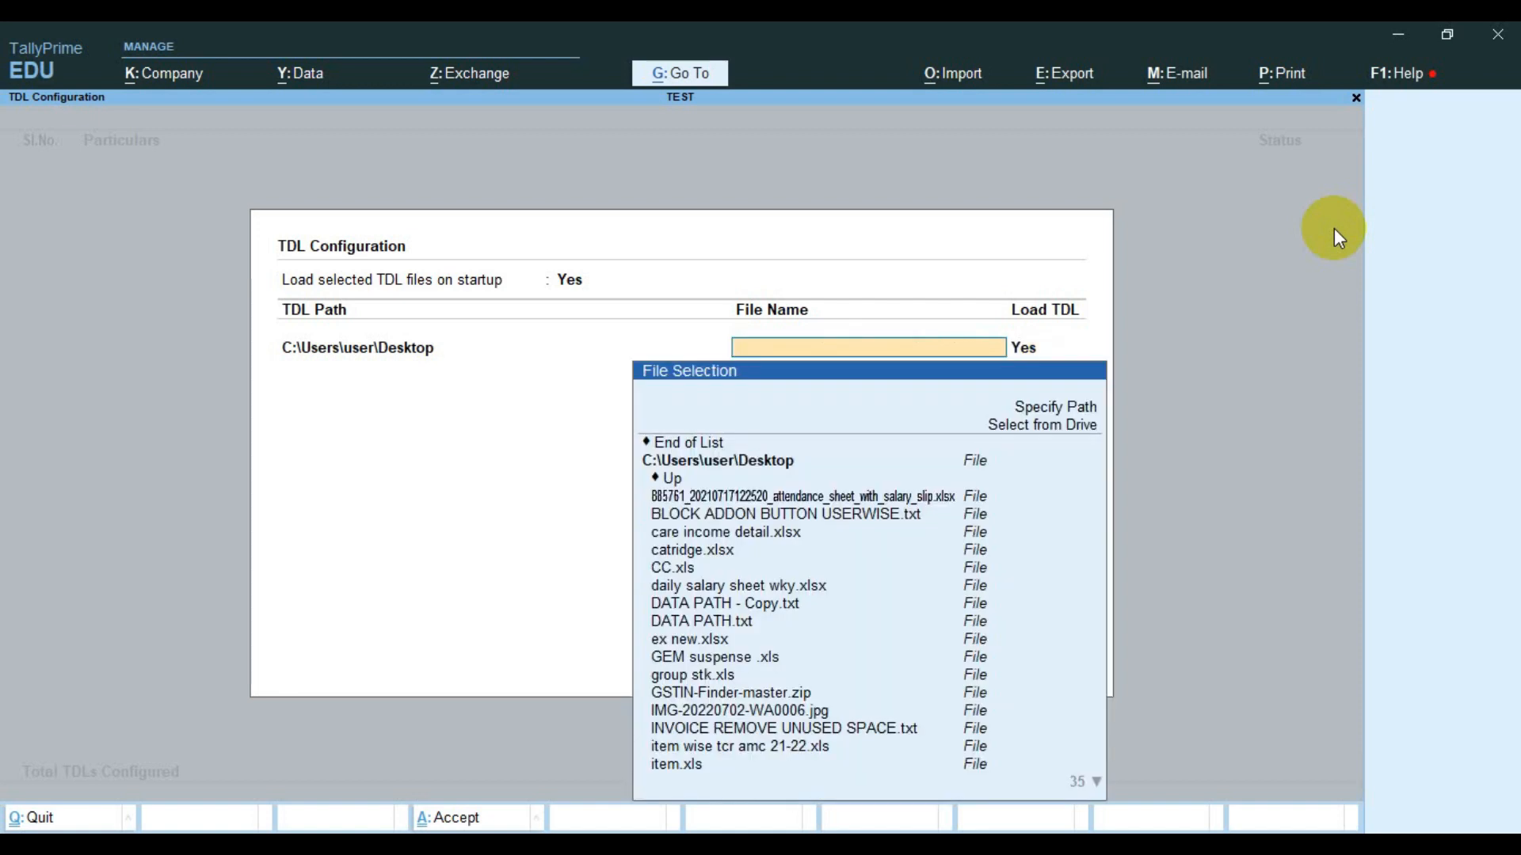
left_click(722, 602)
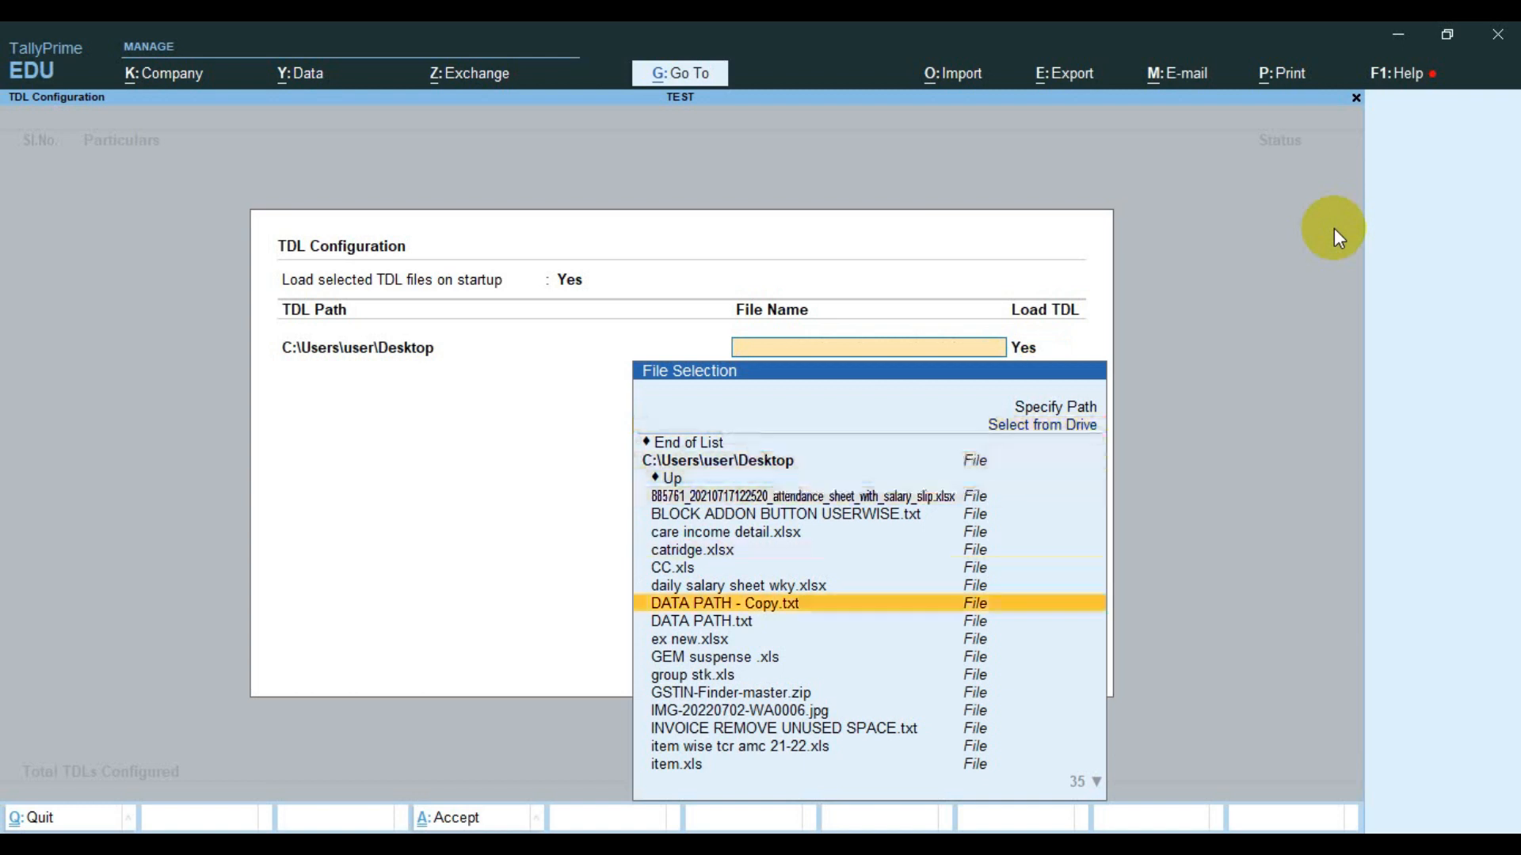
type("mu")
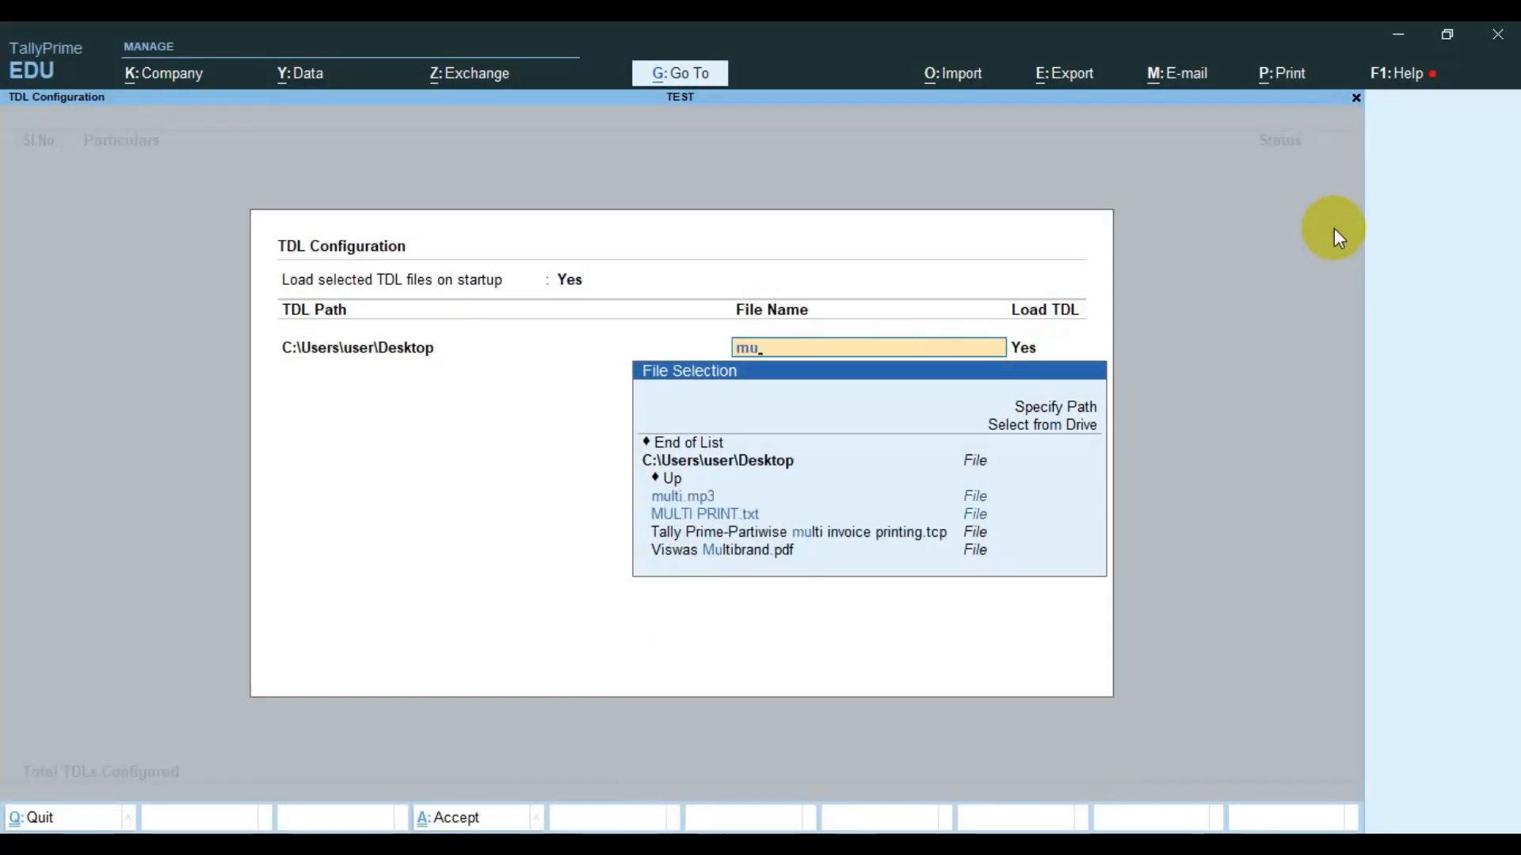
left_click(704, 513)
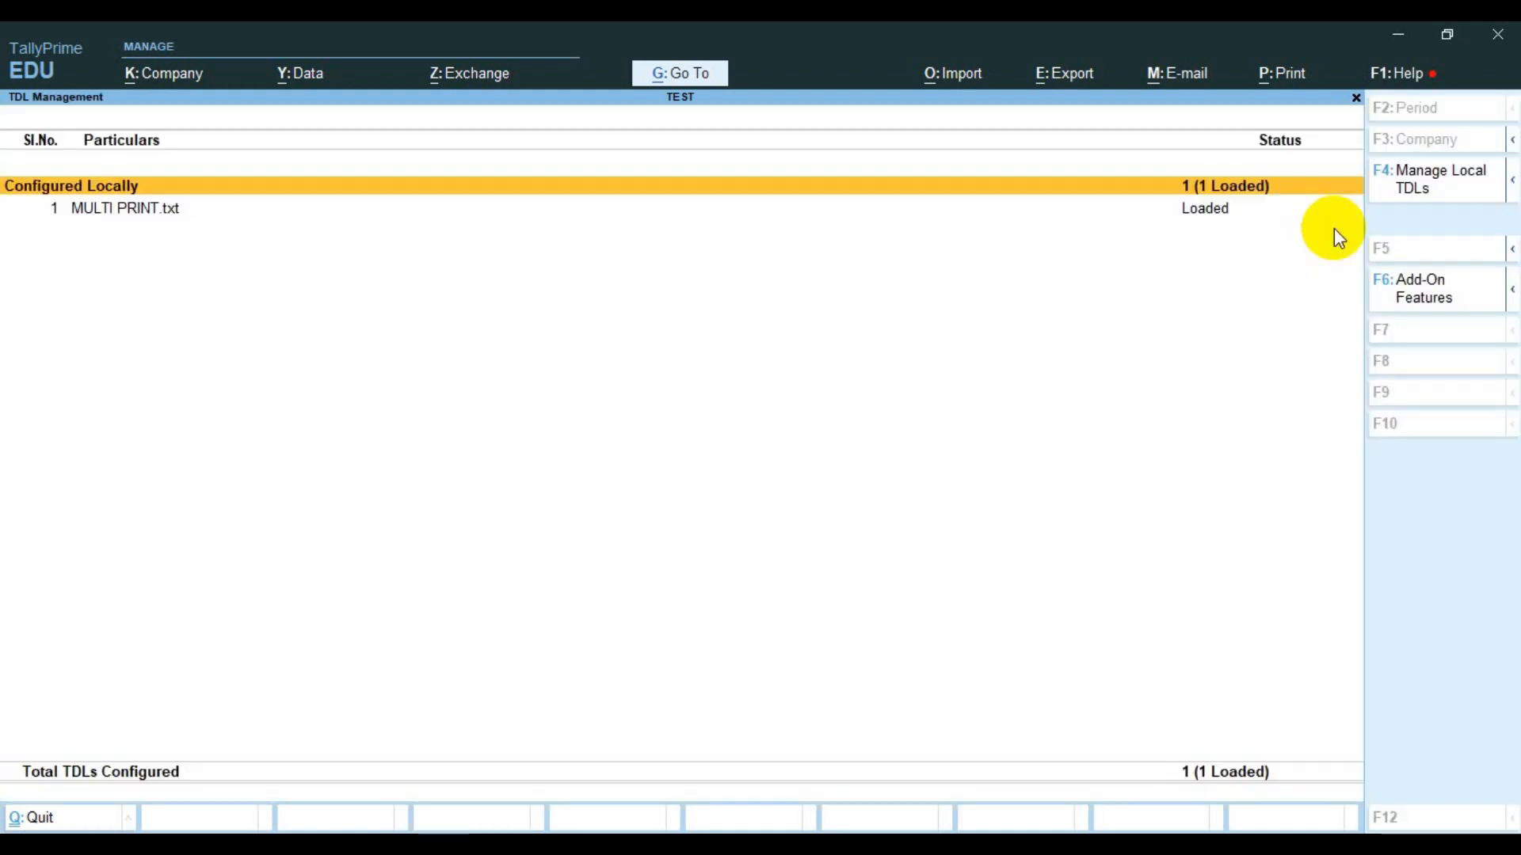
mouse_move(281, 239)
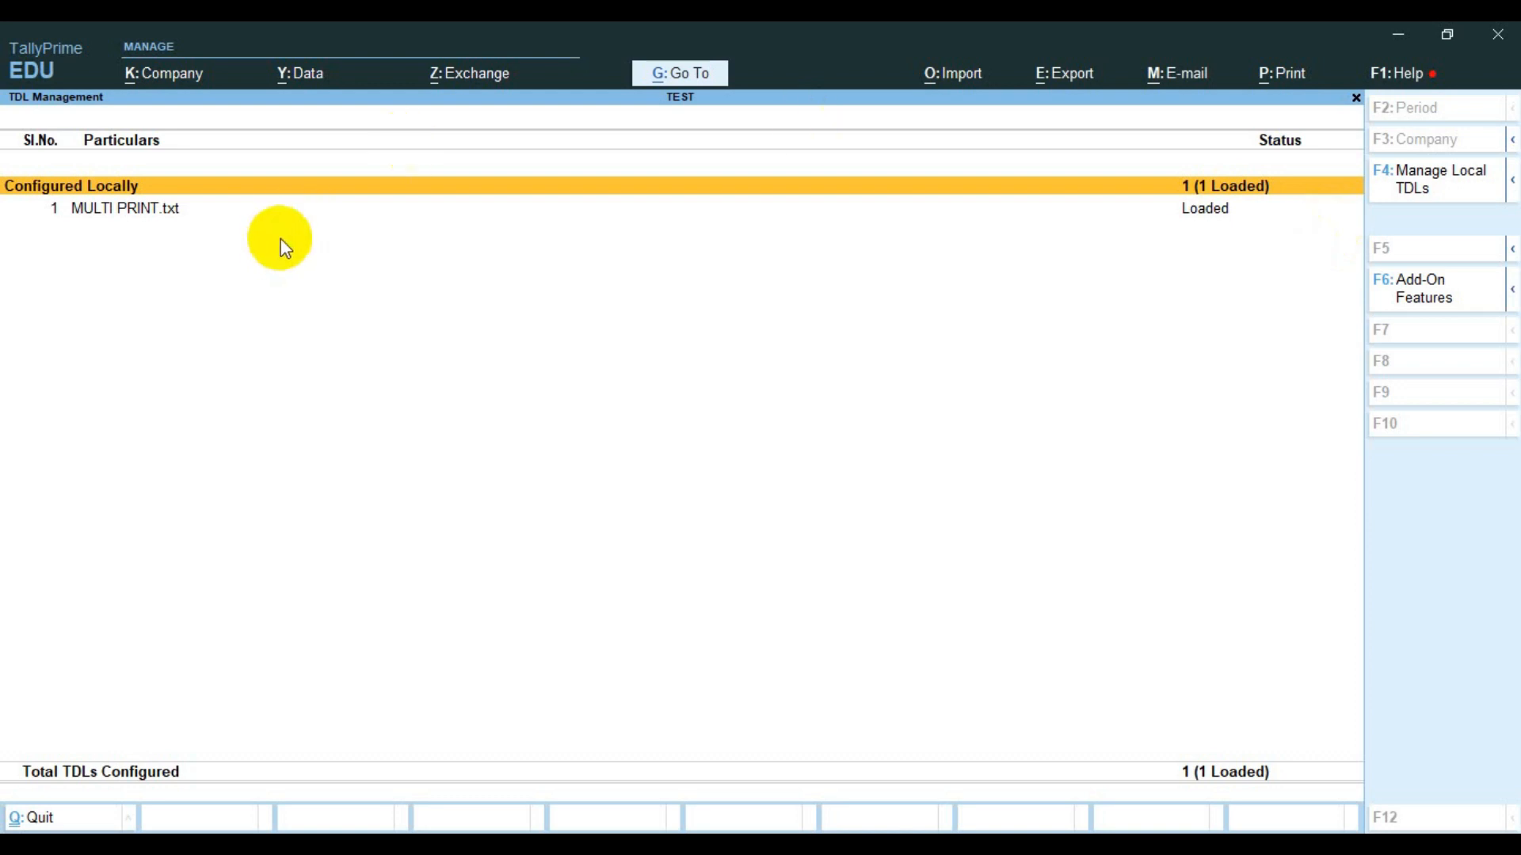
Expand MULTI PRINT.txt to show its Desktop path and Text format.
left_click(124, 207)
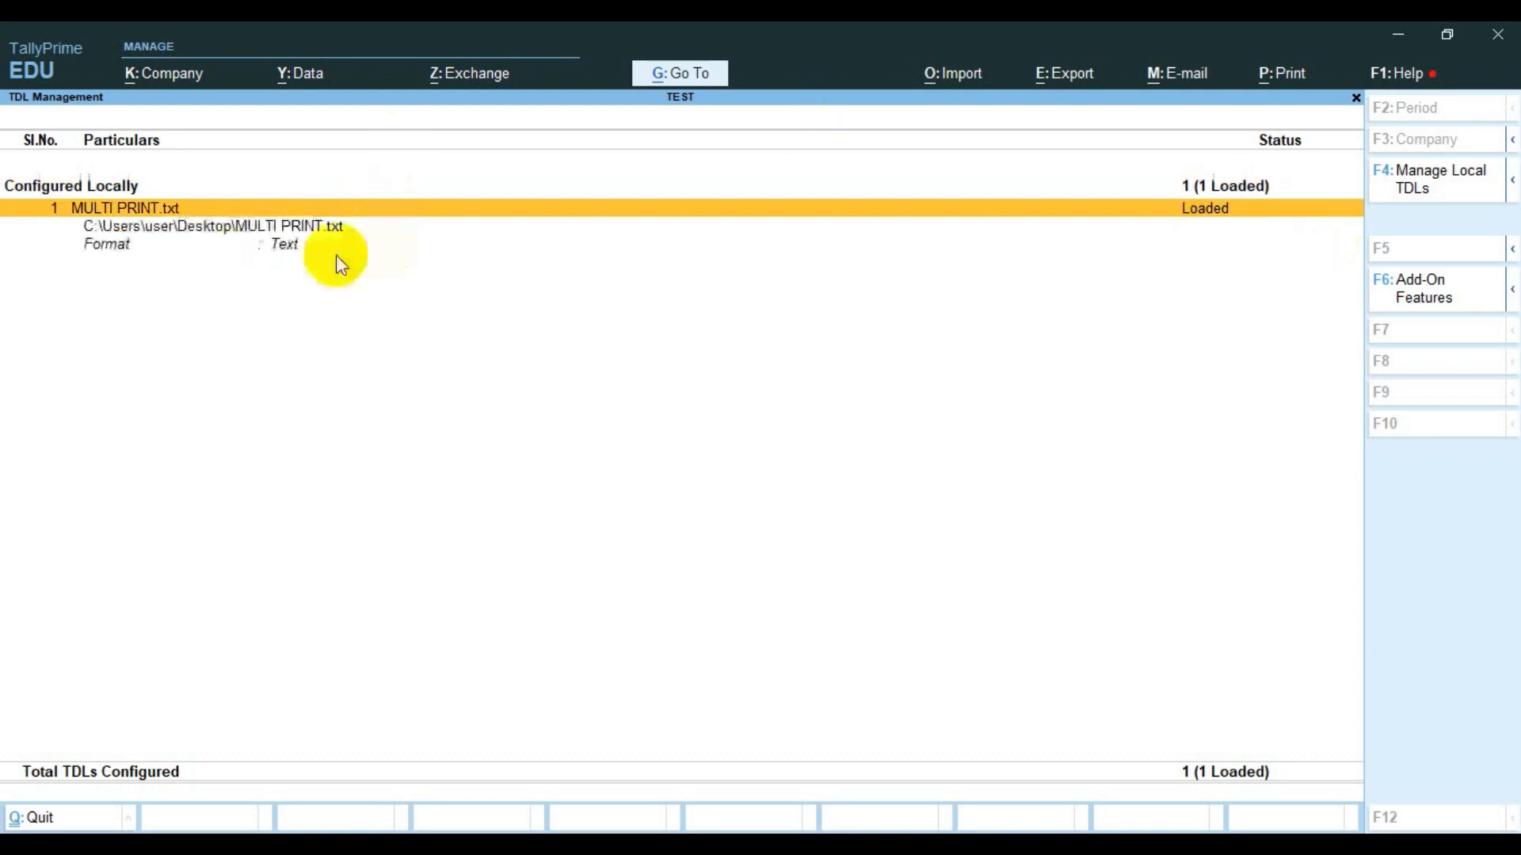
mouse_move(245, 281)
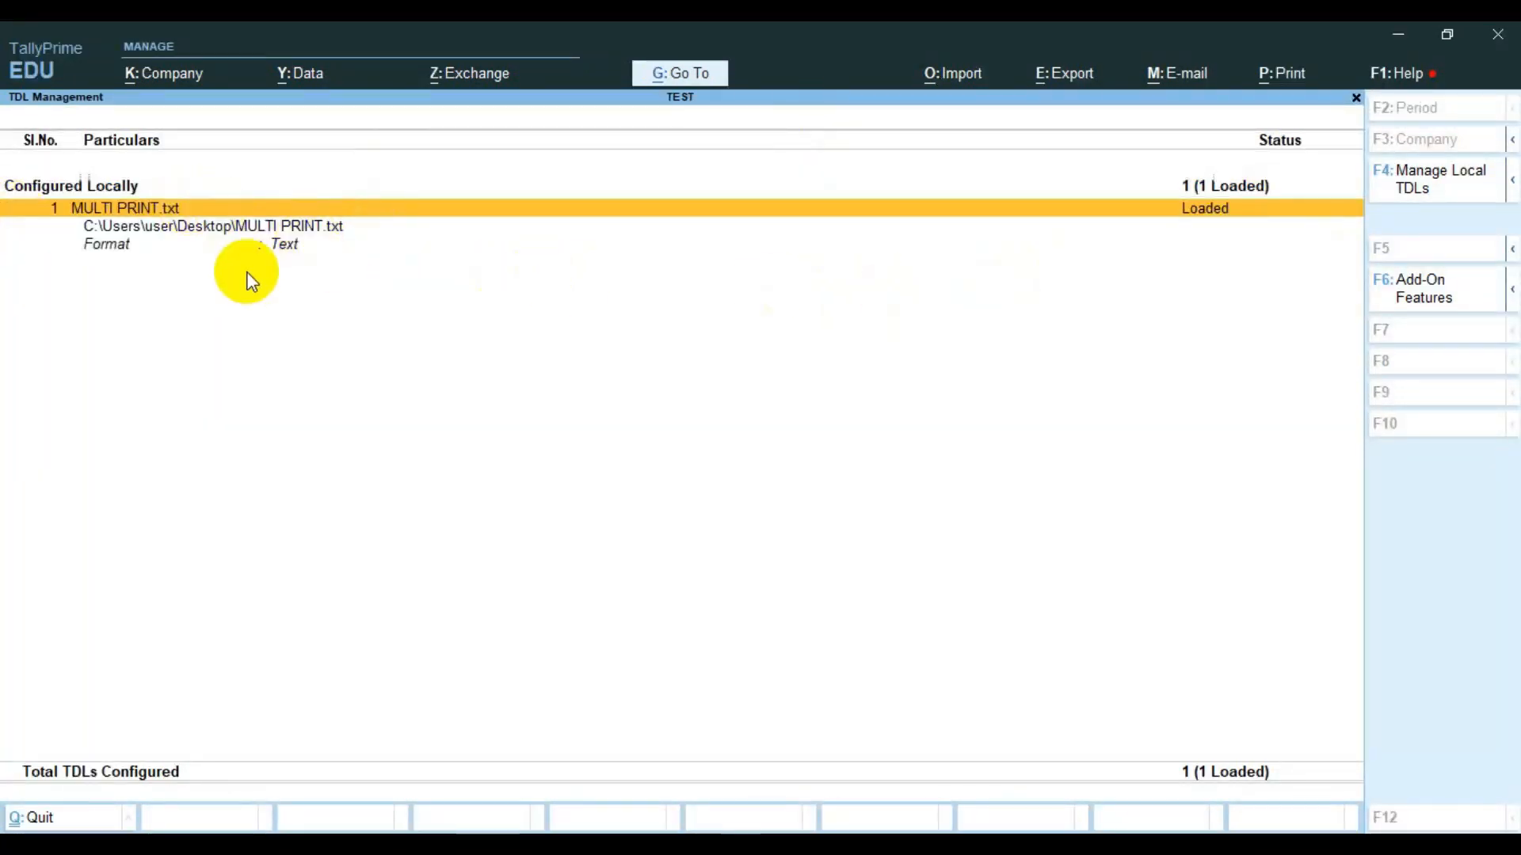
mouse_move(1207, 243)
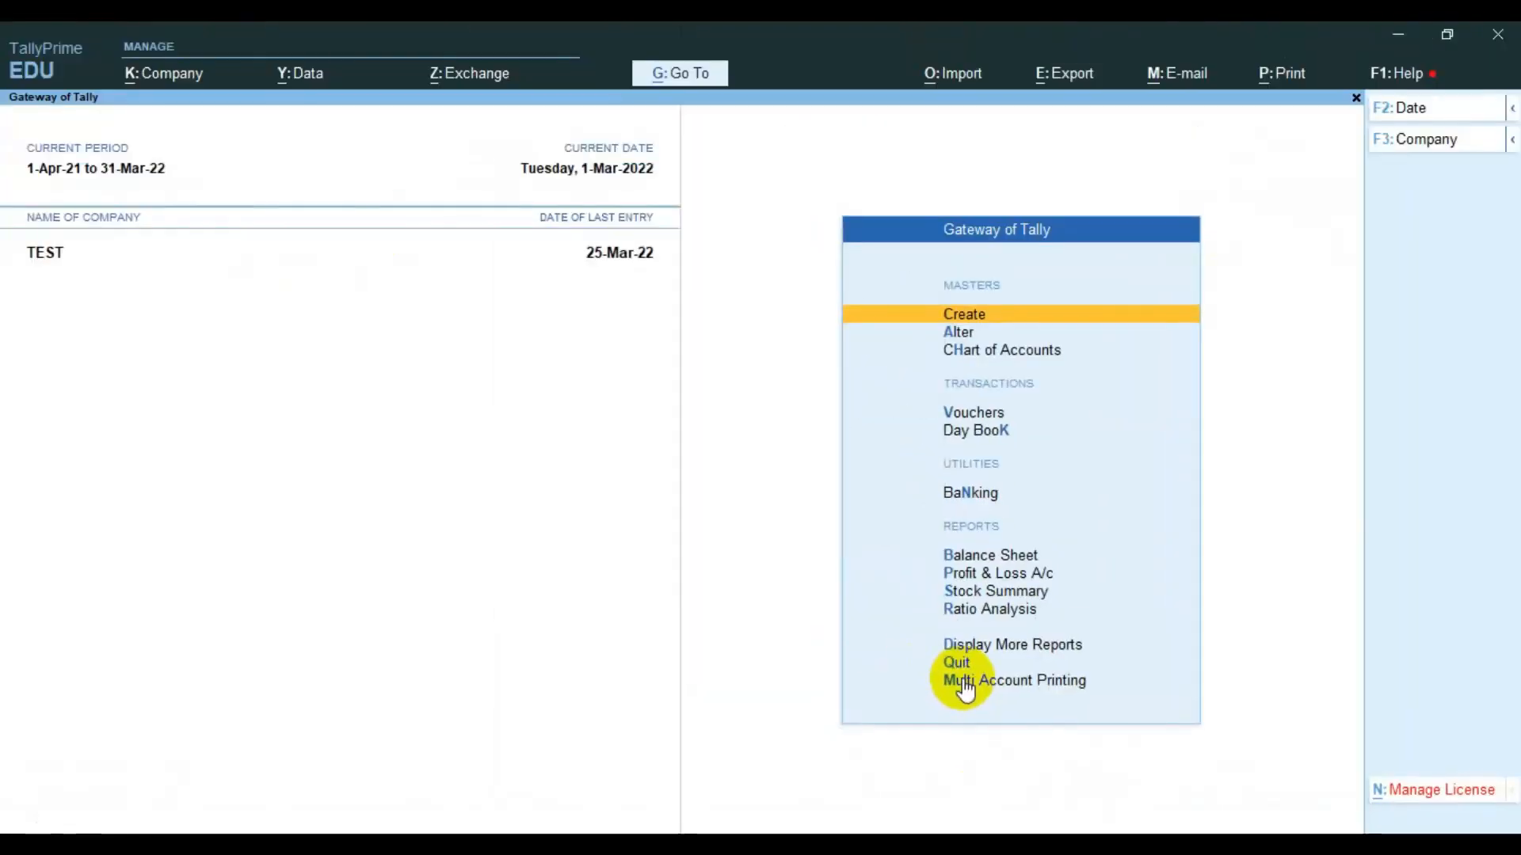
Choose Multi Account Printing, then Multi Voucher Printing, reaching the Payment Voucher print dialog.
left_click(1013, 679)
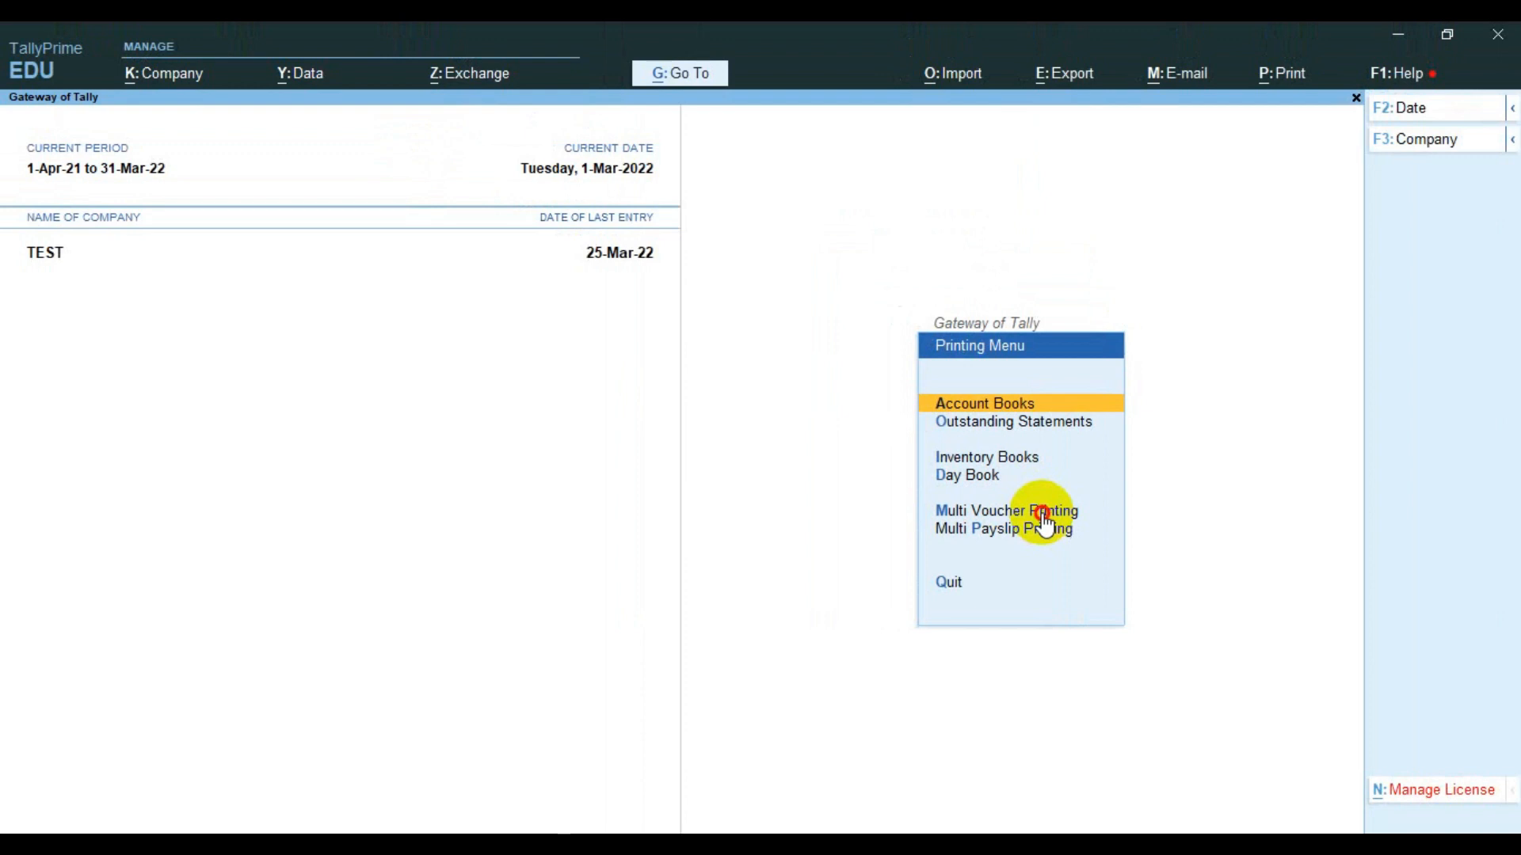
left_click(1006, 510)
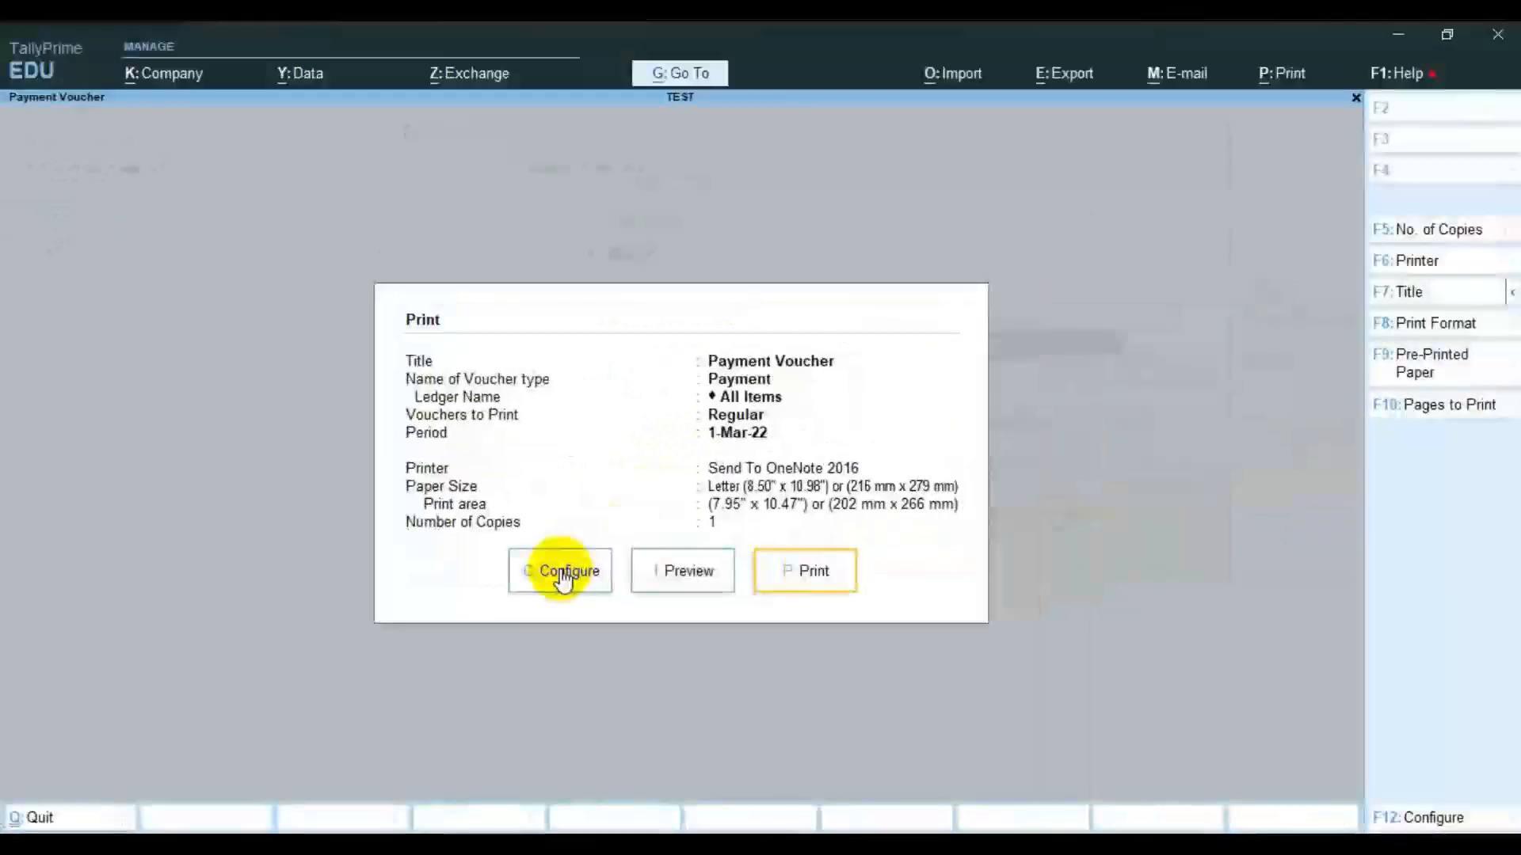
In Configure, set the voucher type to B2C for printing.
left_click(560, 570)
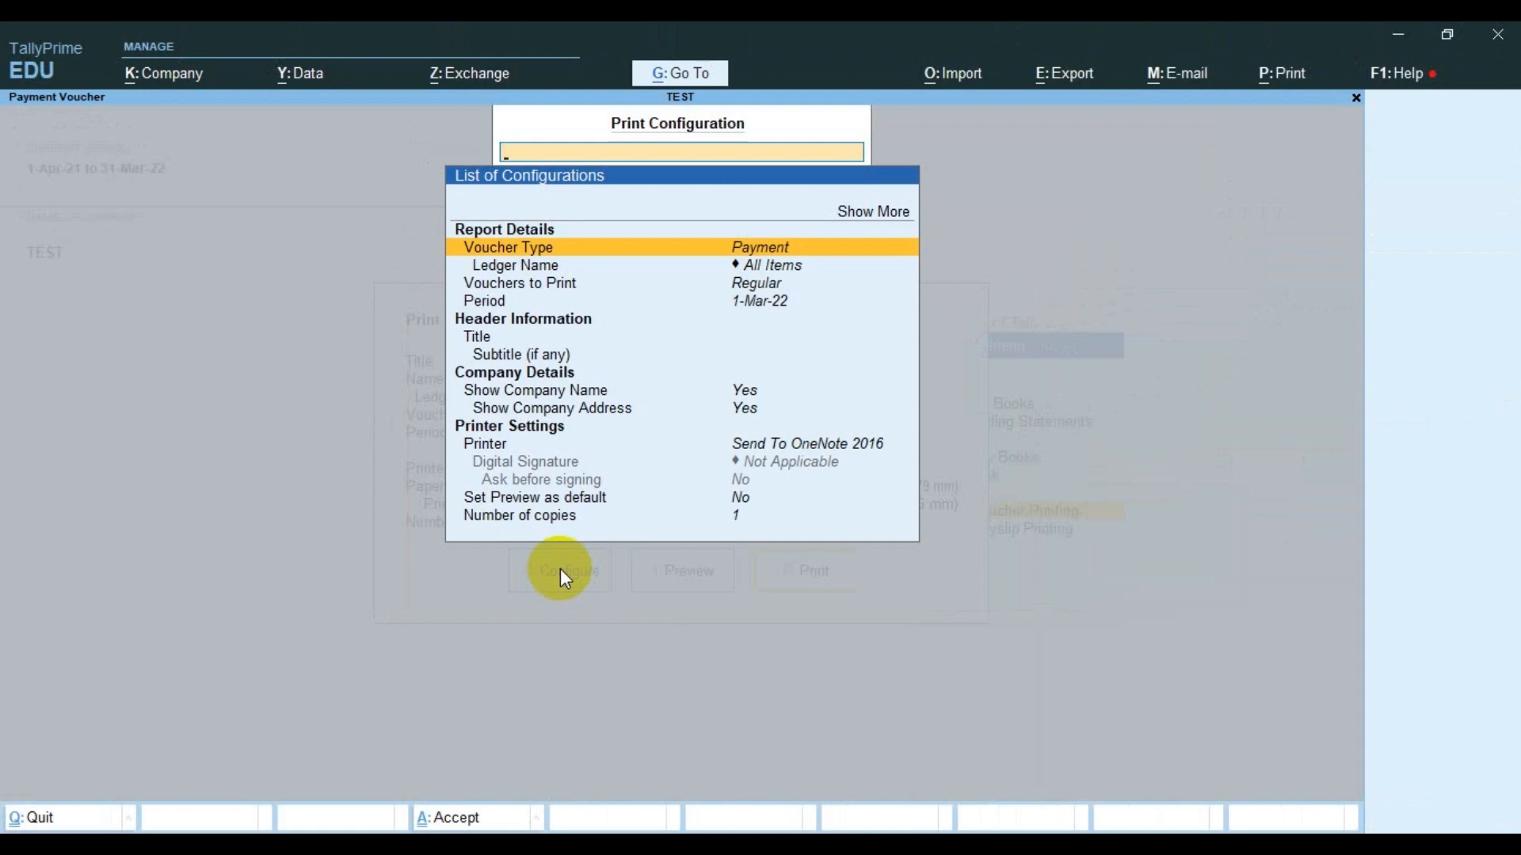
mouse_move(675, 349)
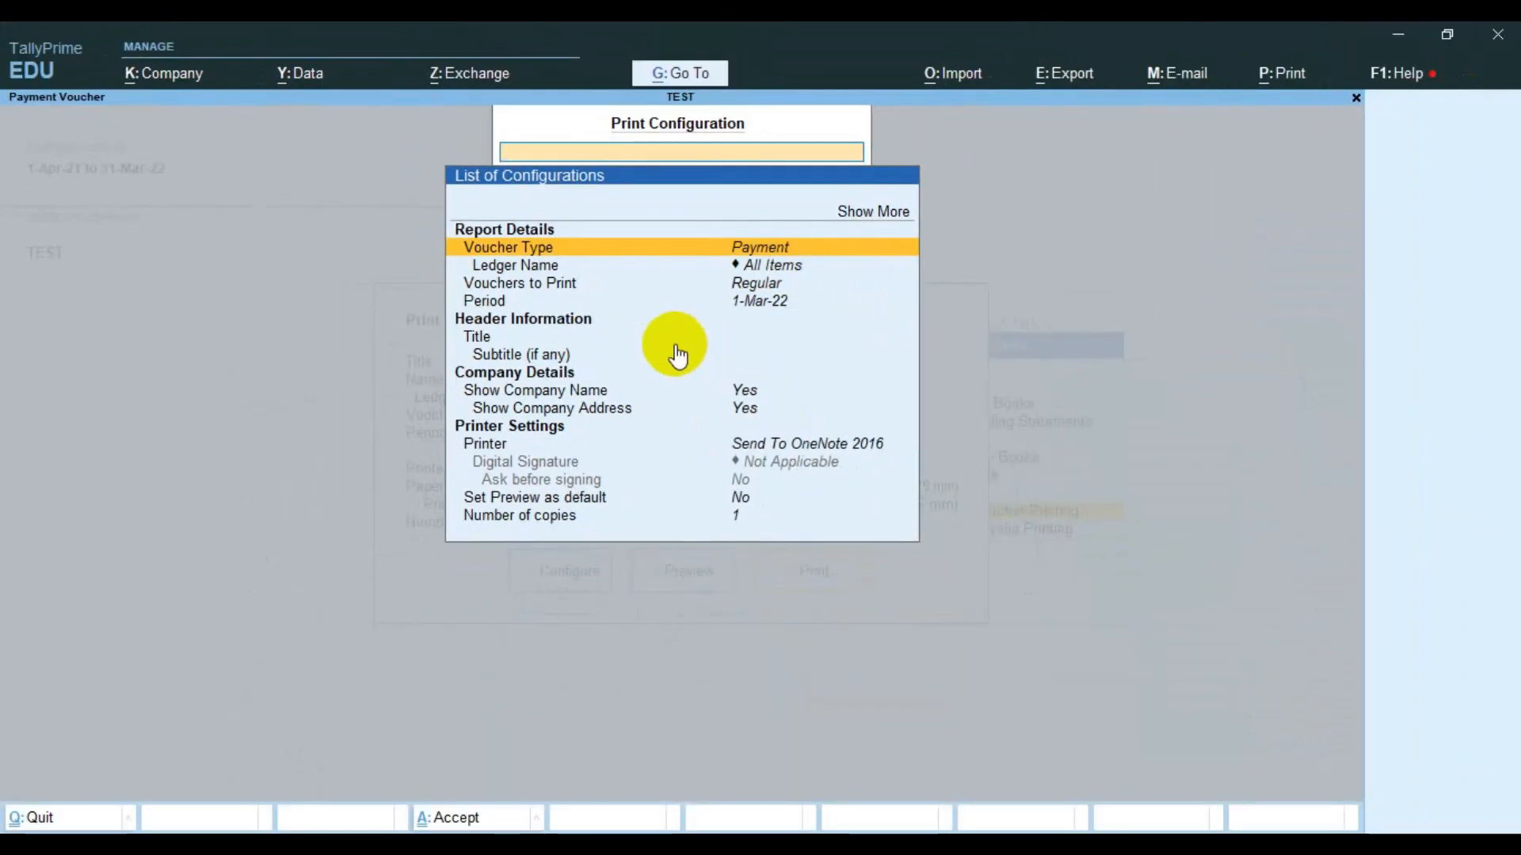
left_click(507, 247)
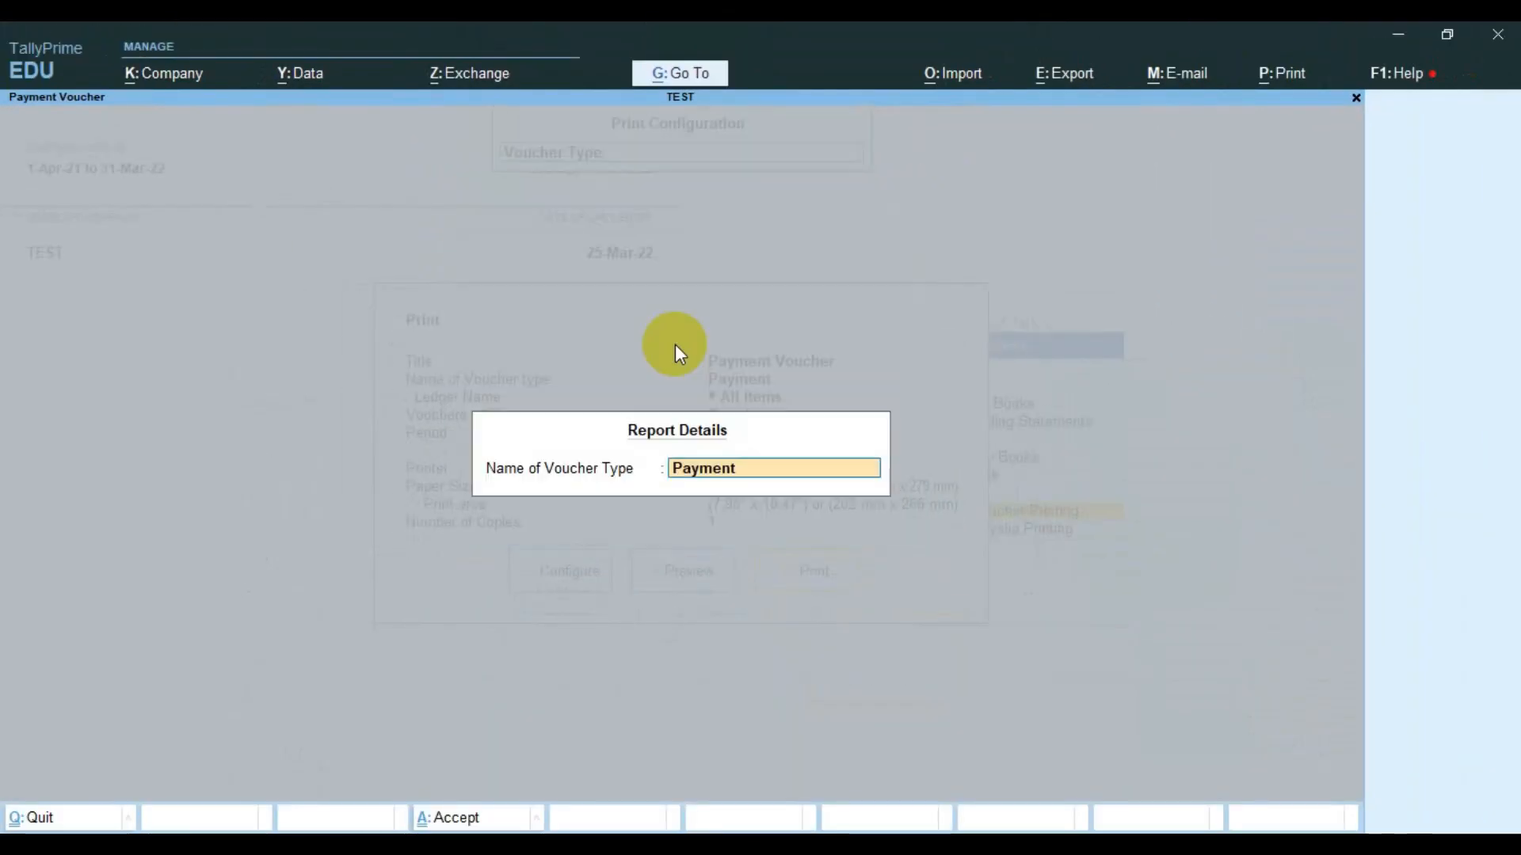
type("B2")
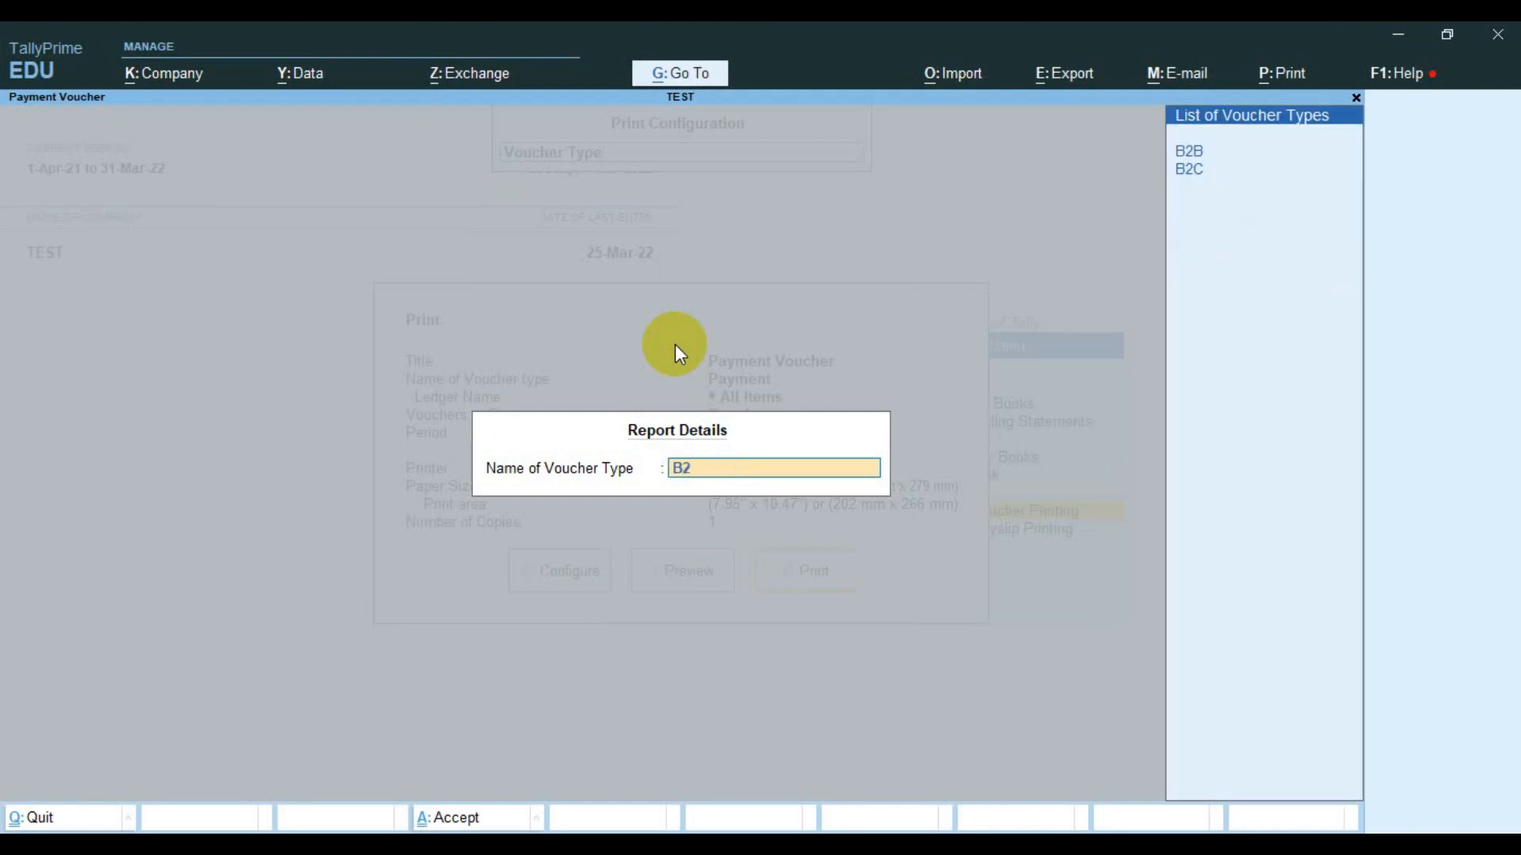
type("c")
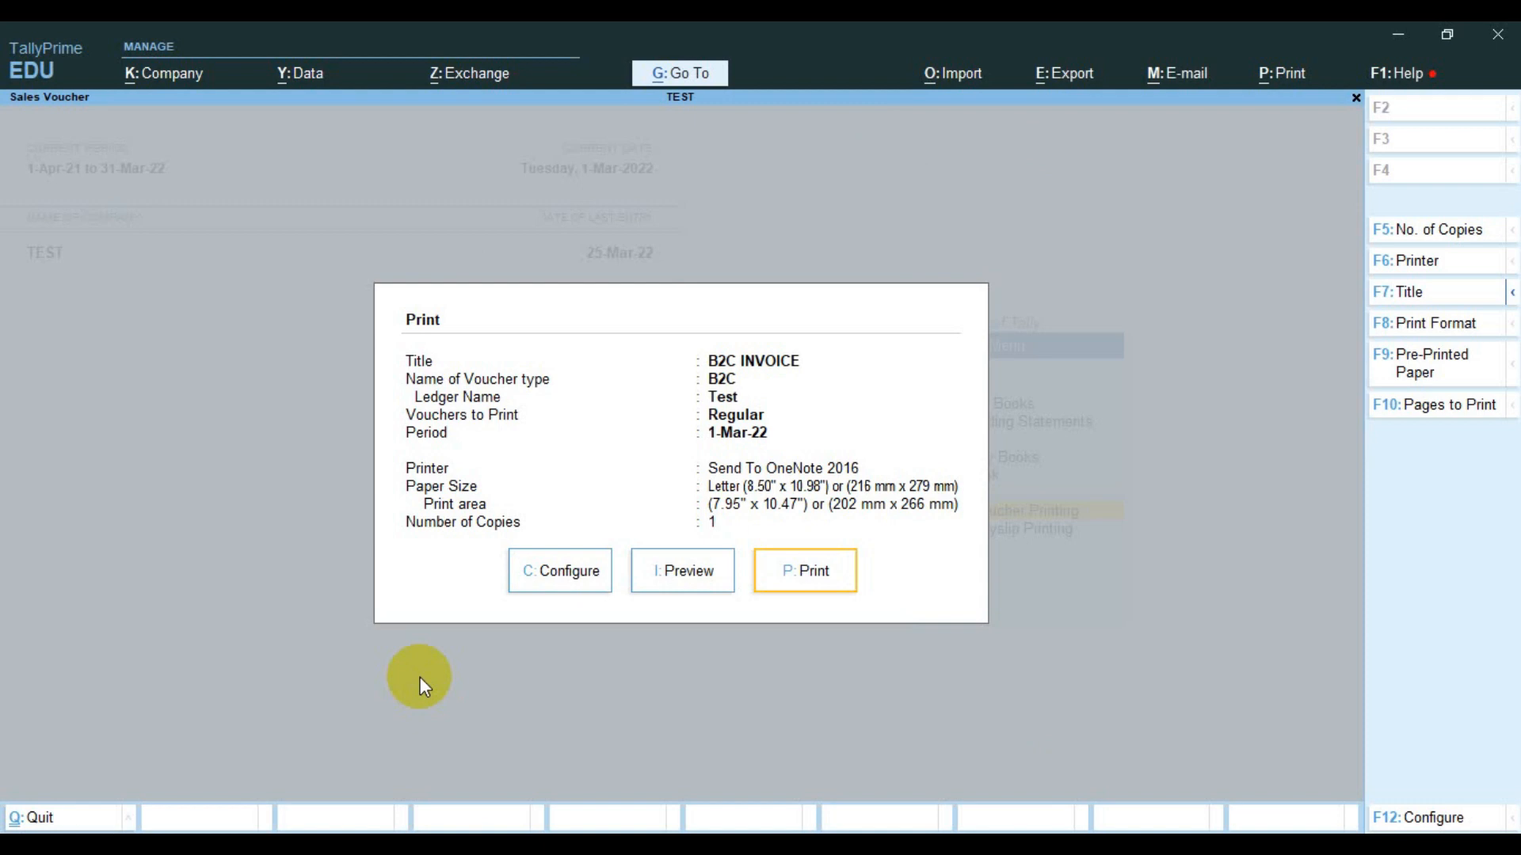
mouse_move(712, 632)
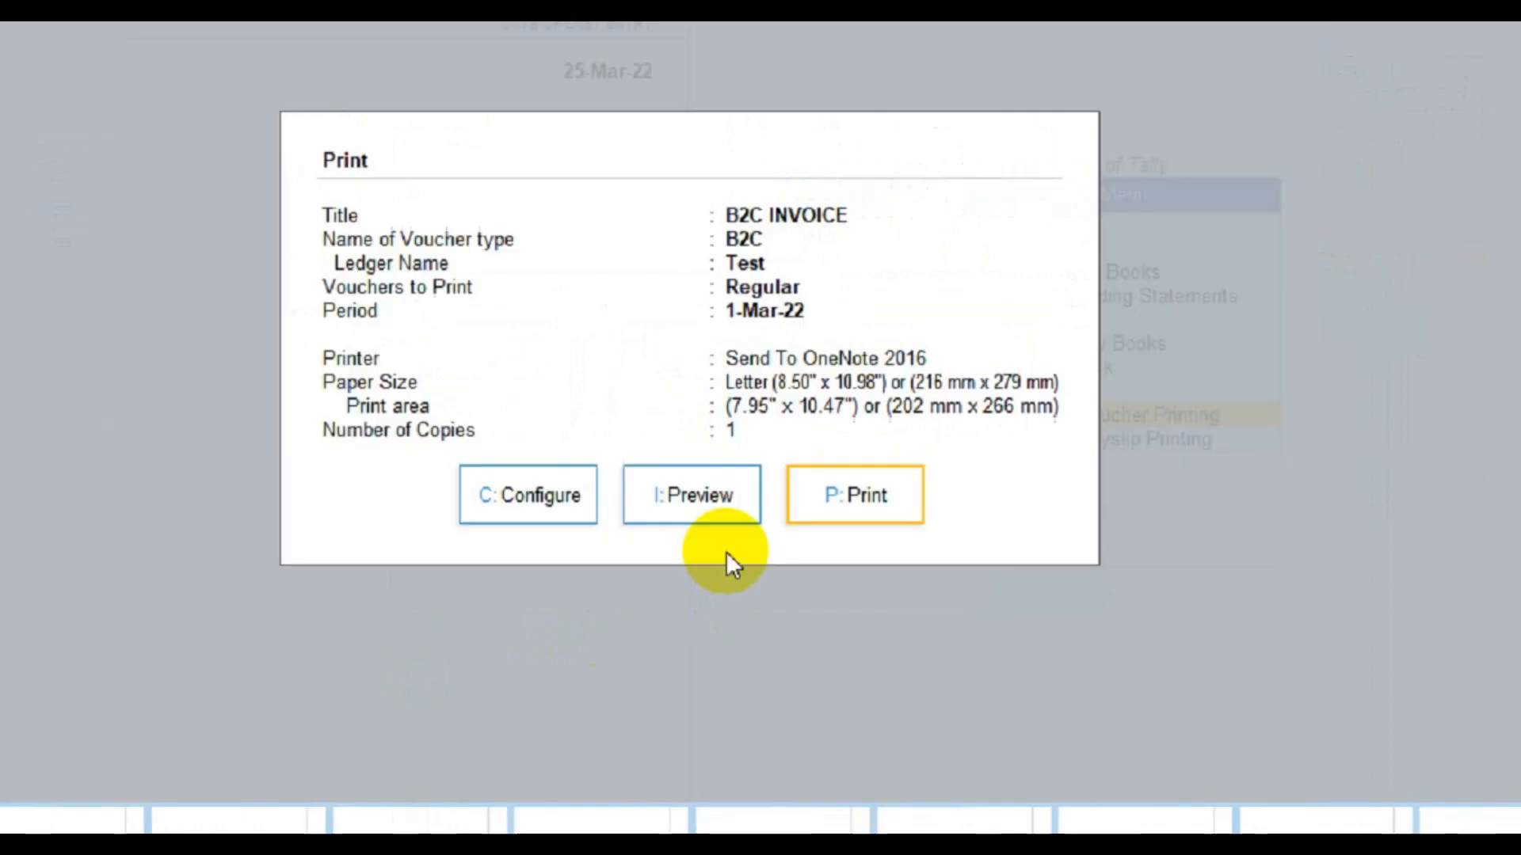
Preview the B2C INVOICE for buyer Test totalling ₹1,500.00.
left_click(690, 494)
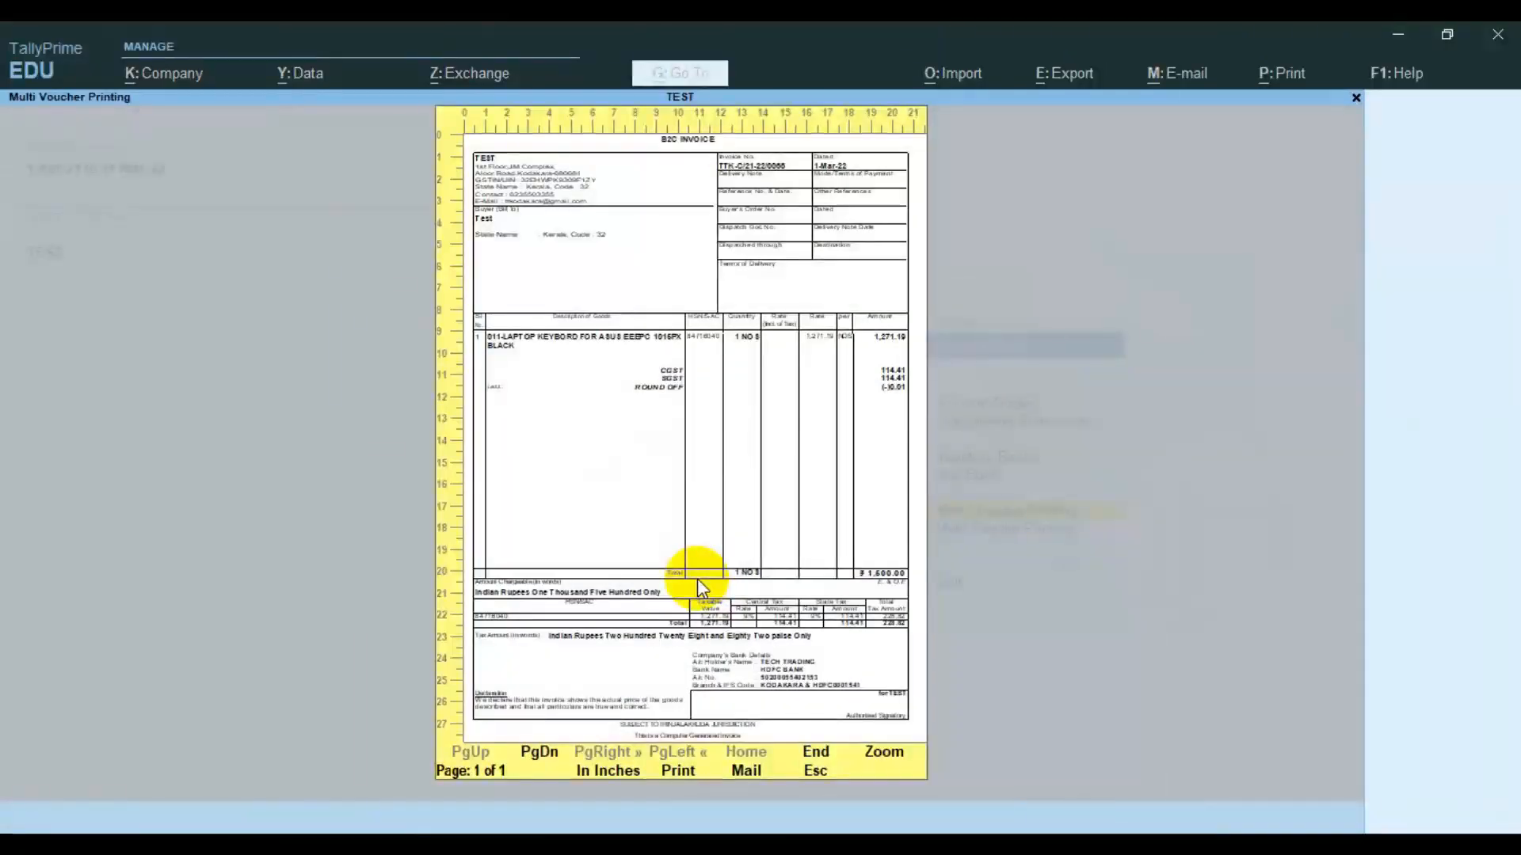
Zoom into the invoice preview and scroll through the tax summary and bank details.
left_click(882, 752)
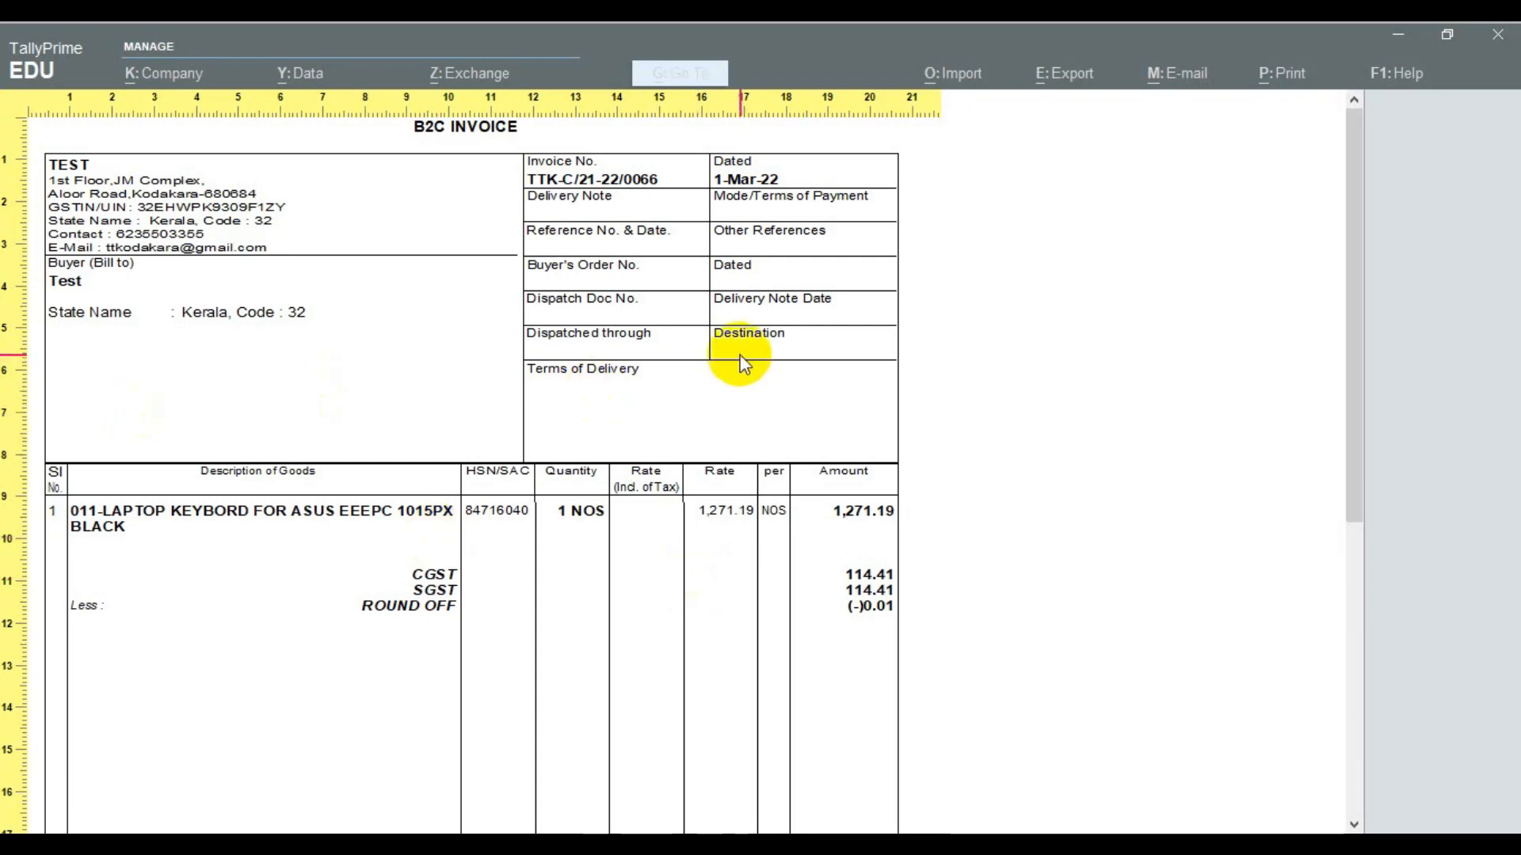
scroll("down", 3)
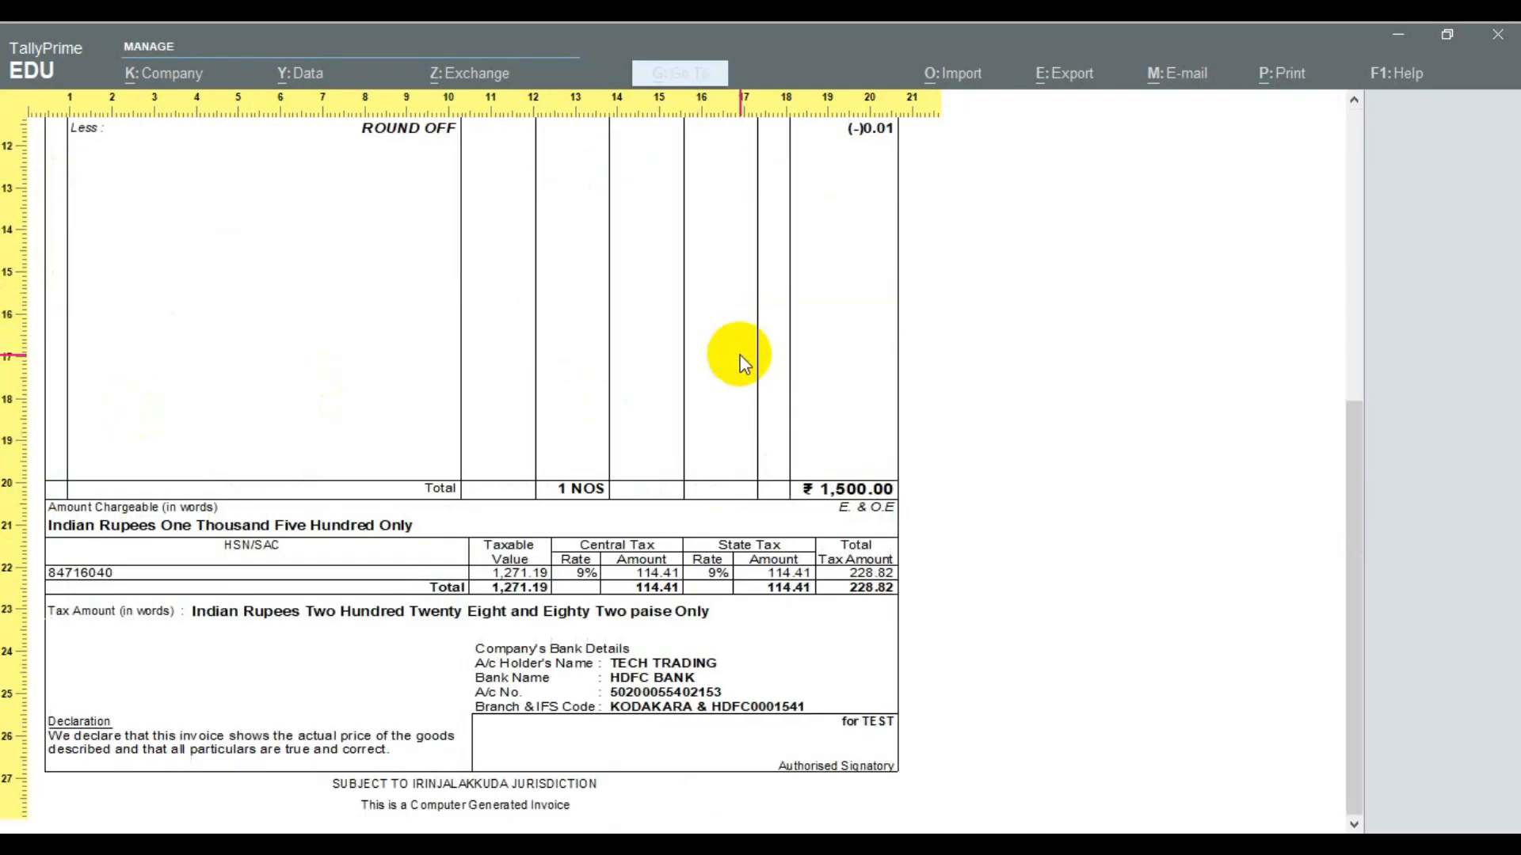
scroll("up", 3)
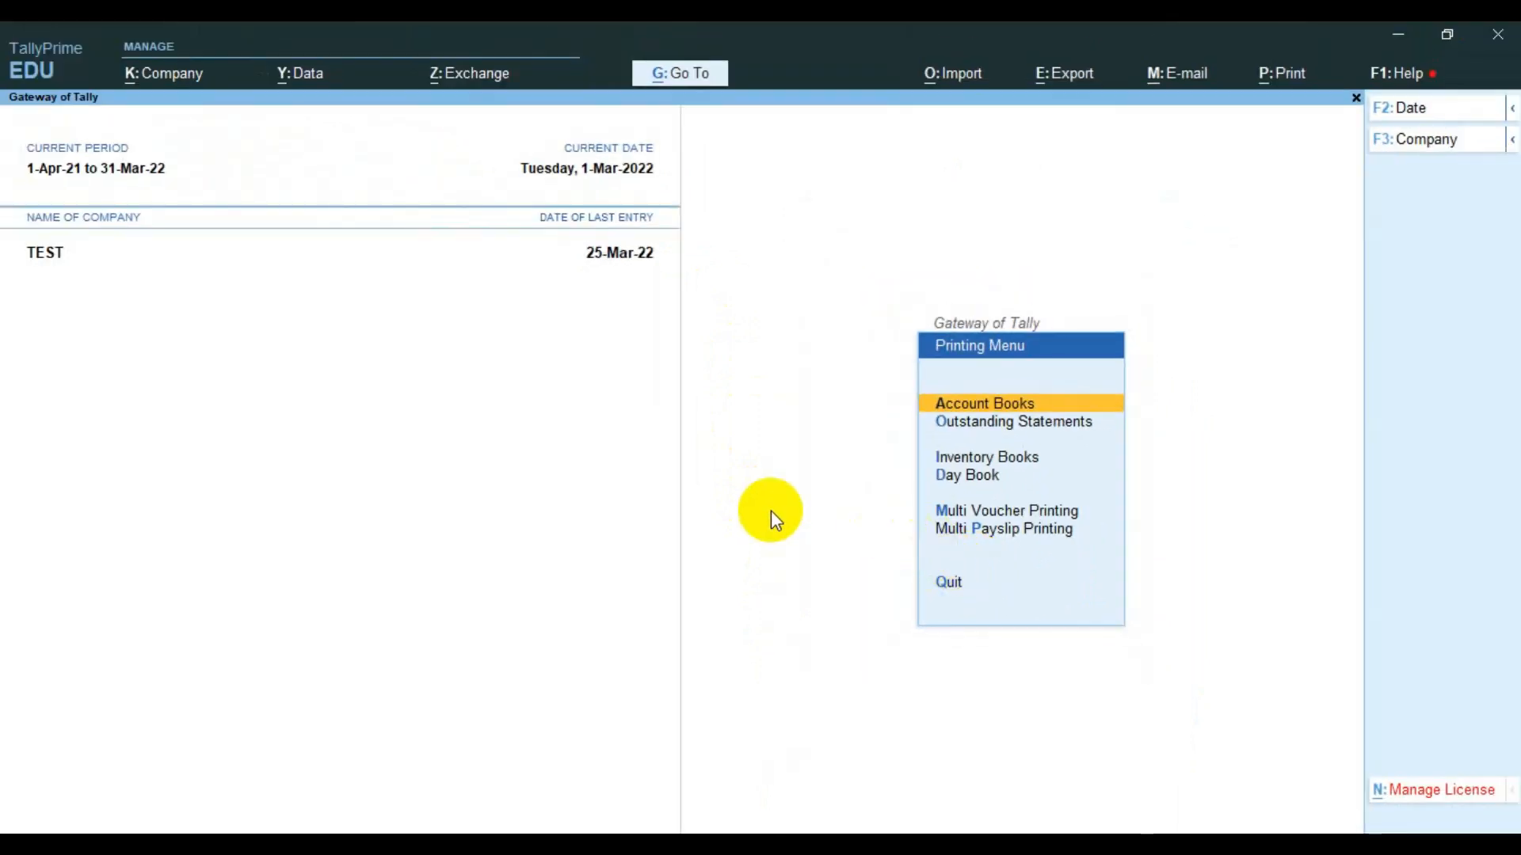
mouse_move(679, 528)
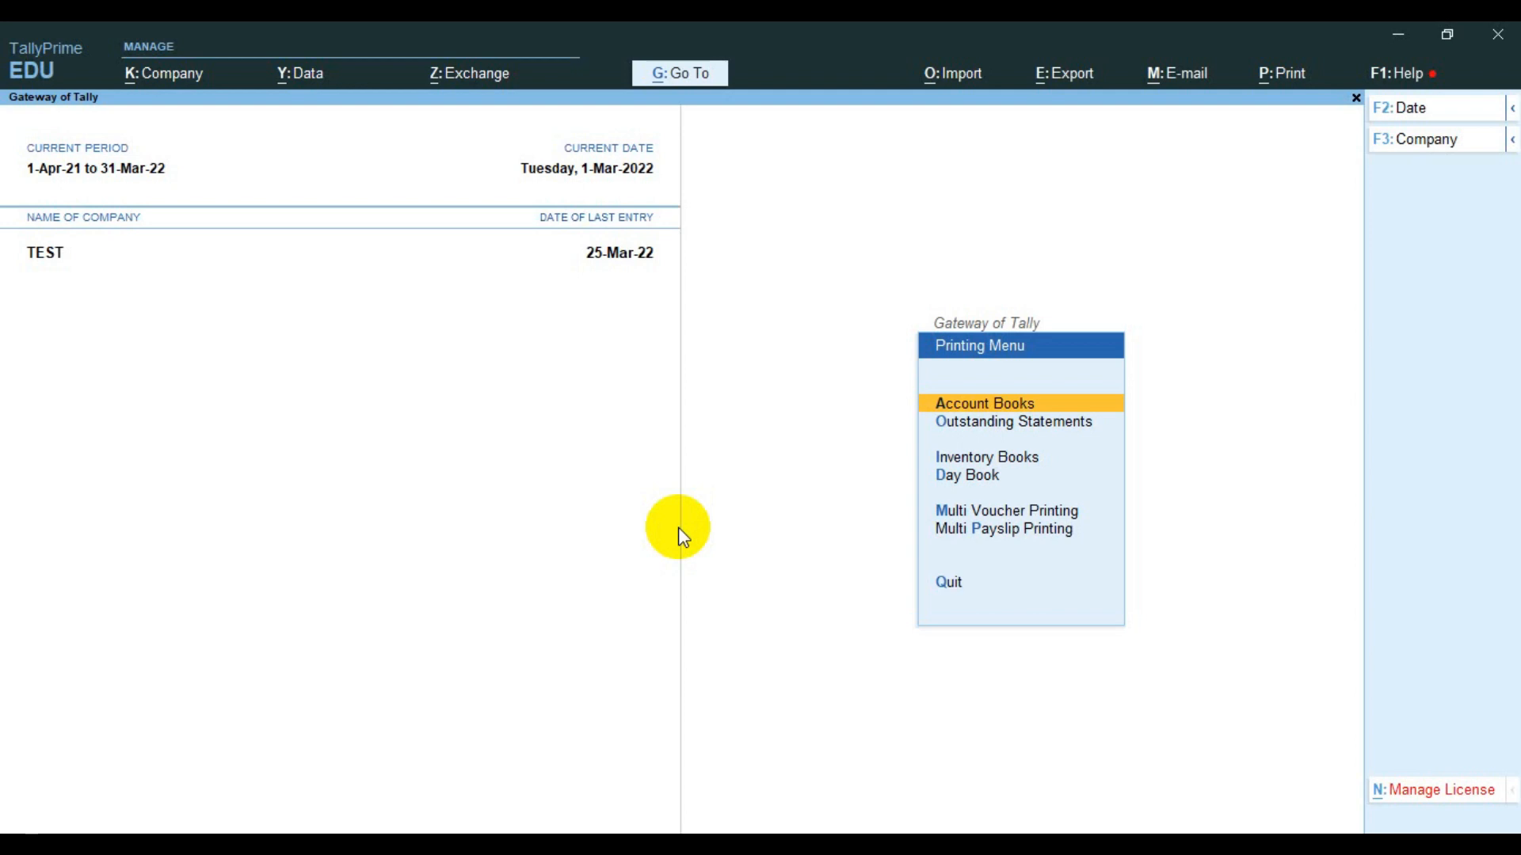